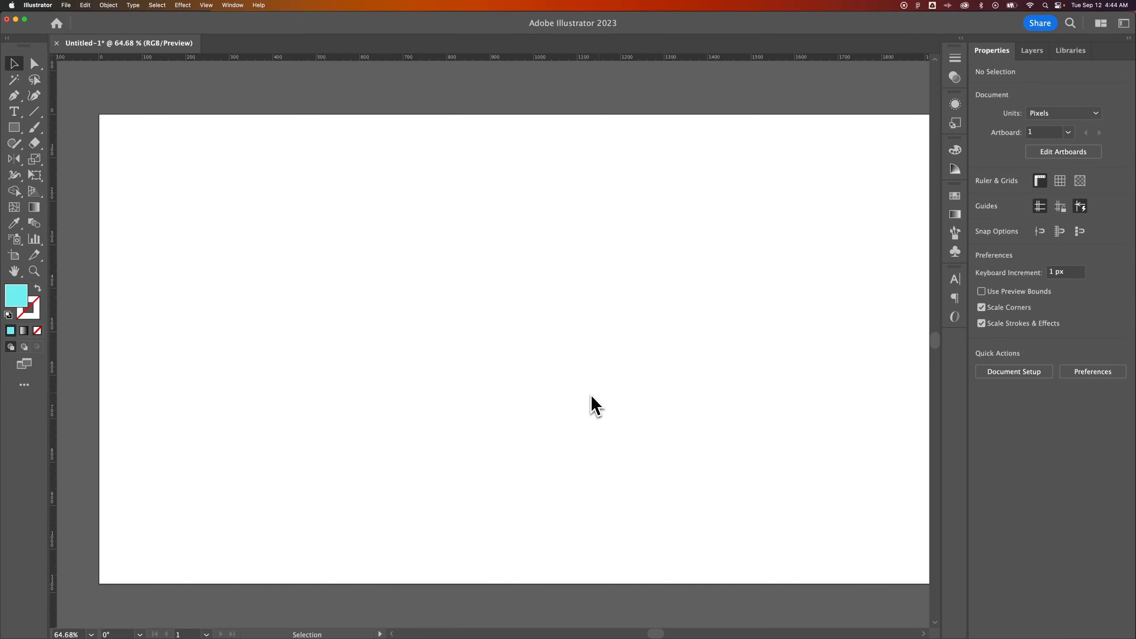
mouse_move(477, 390)
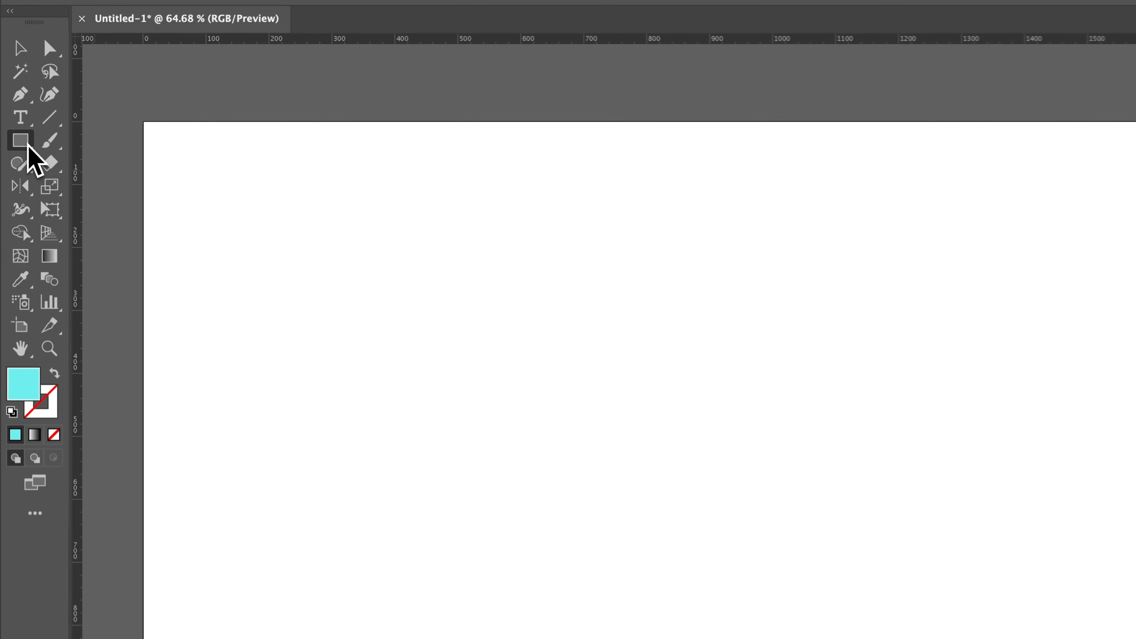
Step: Draw a strokeless light cyan rectangle, about 826 by 587 px, across the artboard's centre
left_click_drag(342, 251, 703, 506)
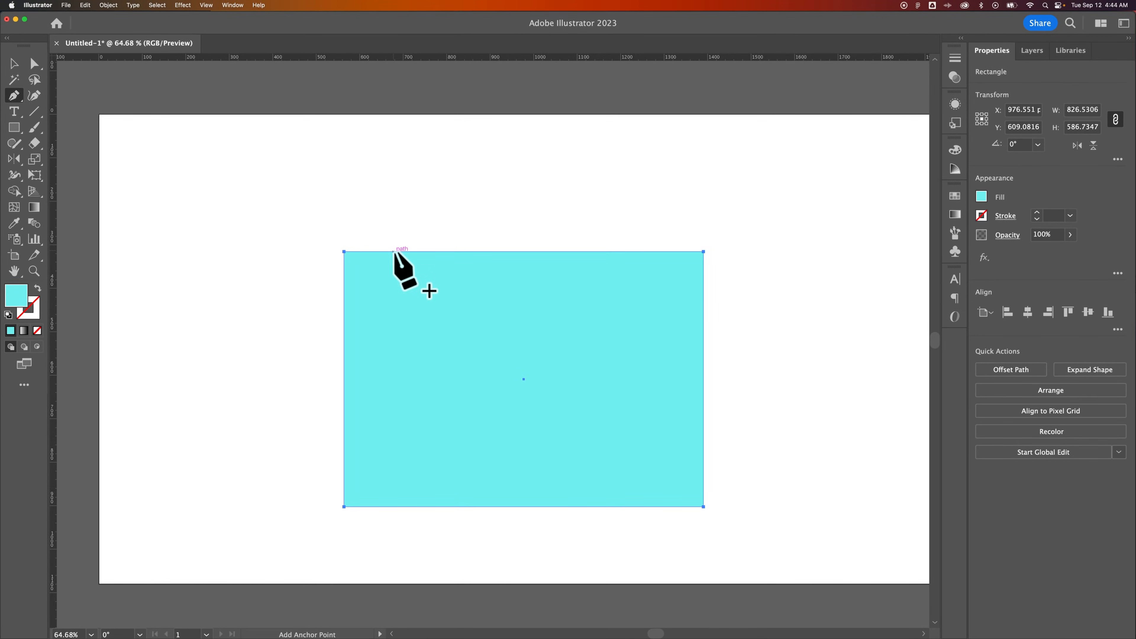
Step: Add an anchor point on the rectangle's top edge
left_click(1090, 370)
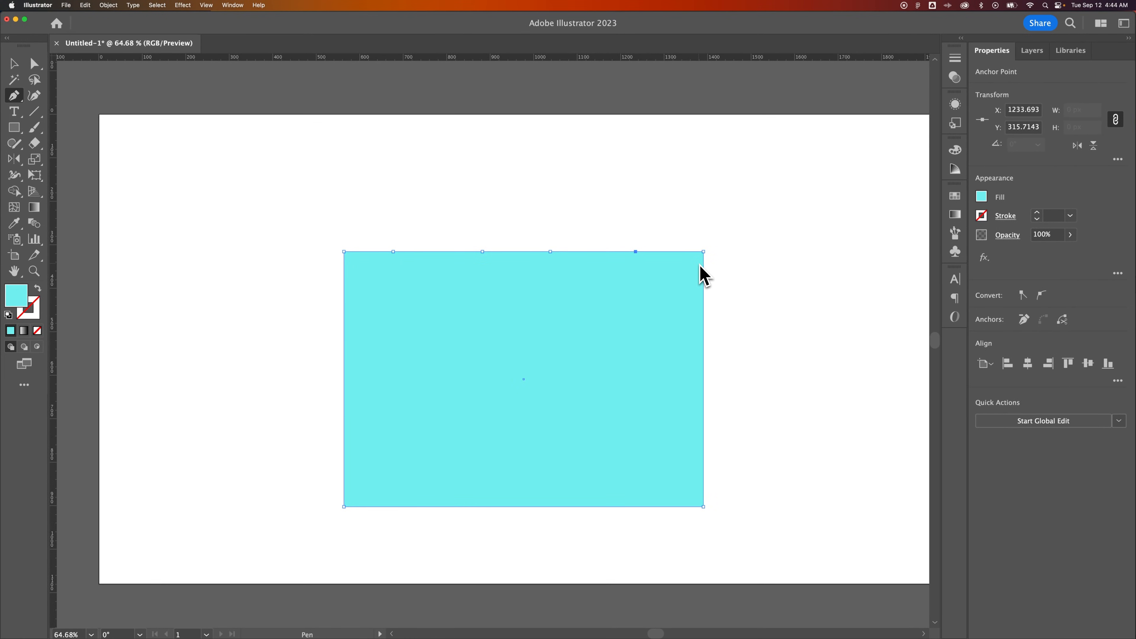
mouse_move(676, 268)
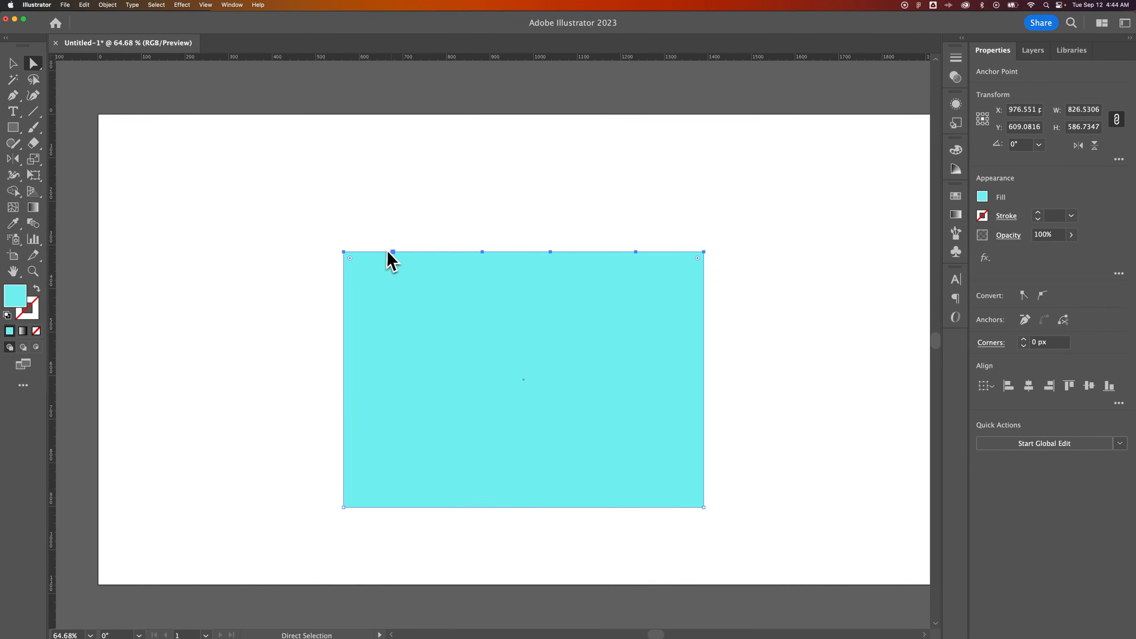
mouse_move(662, 264)
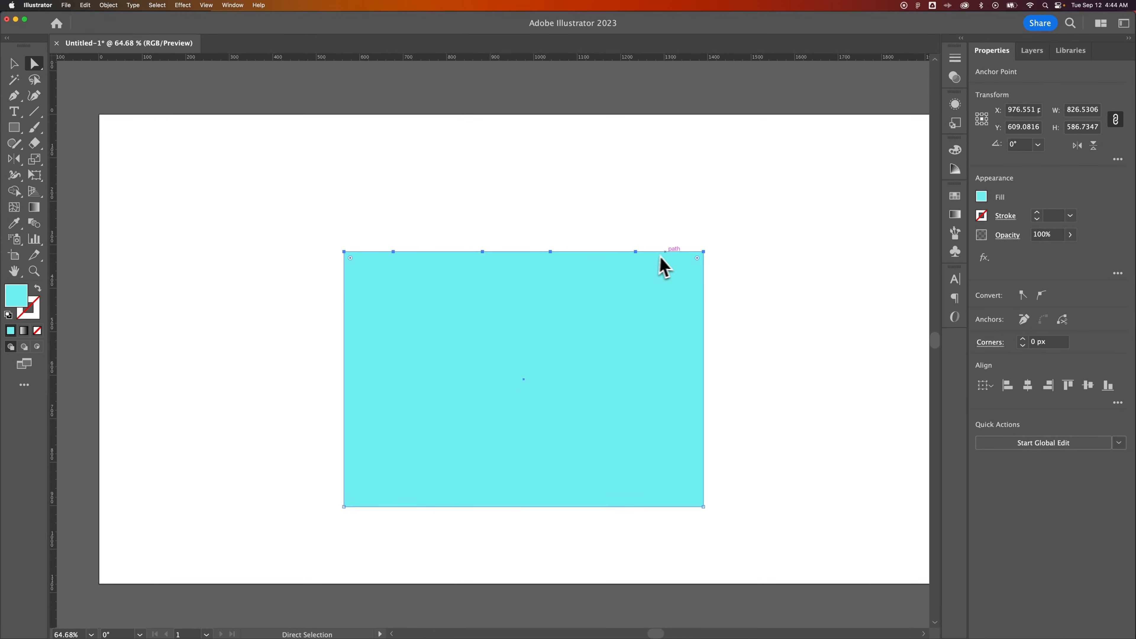
mouse_move(779, 304)
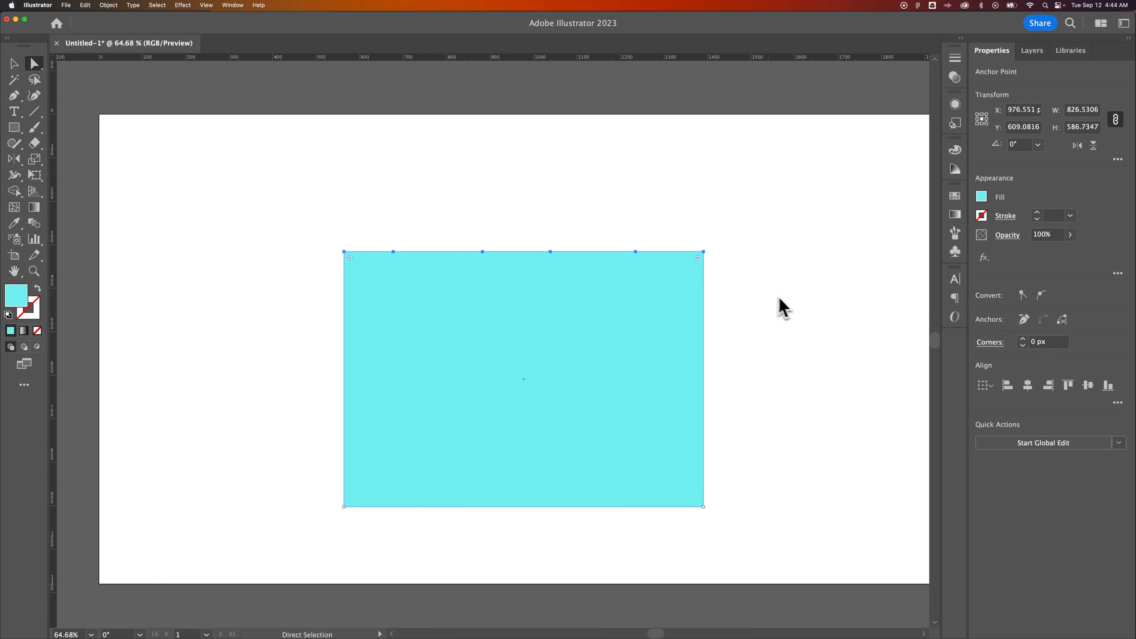
Step: Bring up the Align panel from the Window menu for the selected top-edge anchors
left_click(232, 5)
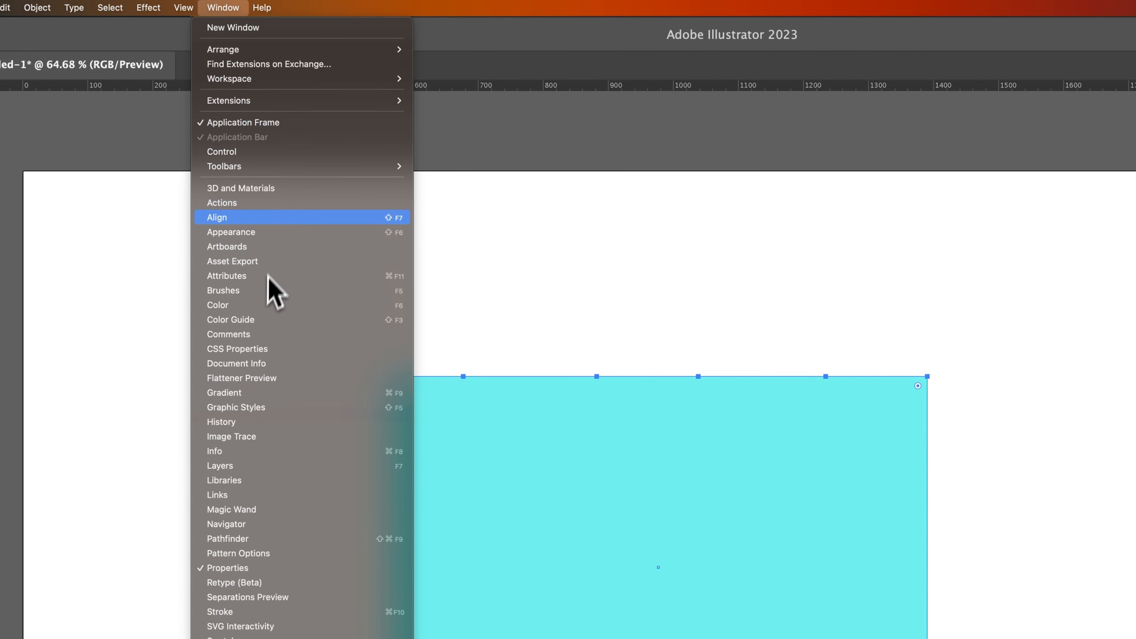
left_click(216, 218)
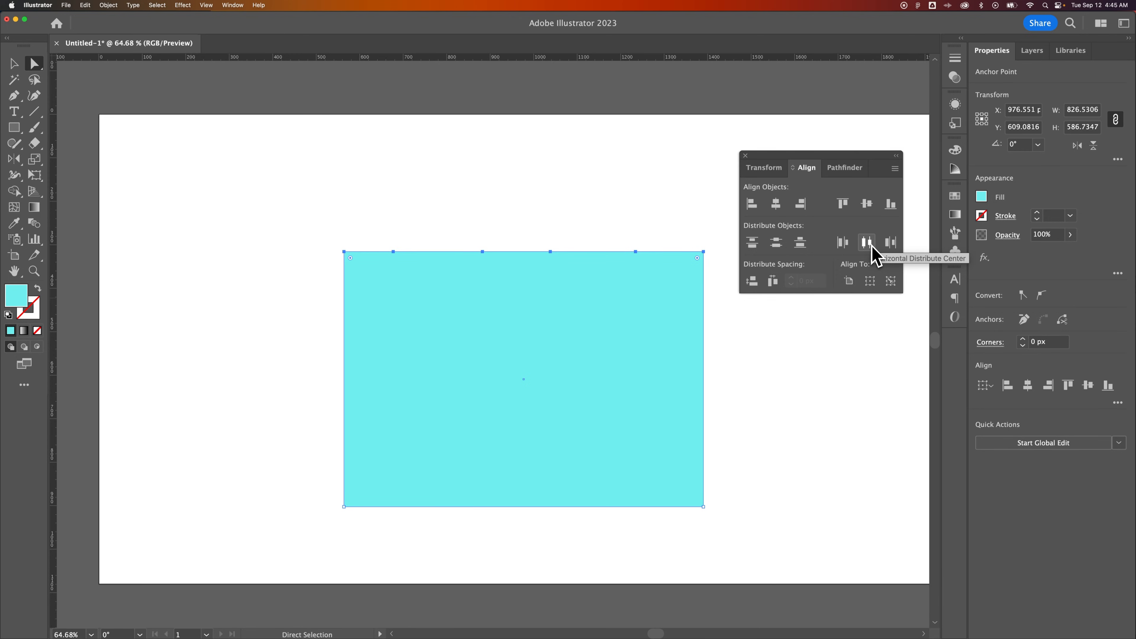
mouse_move(878, 260)
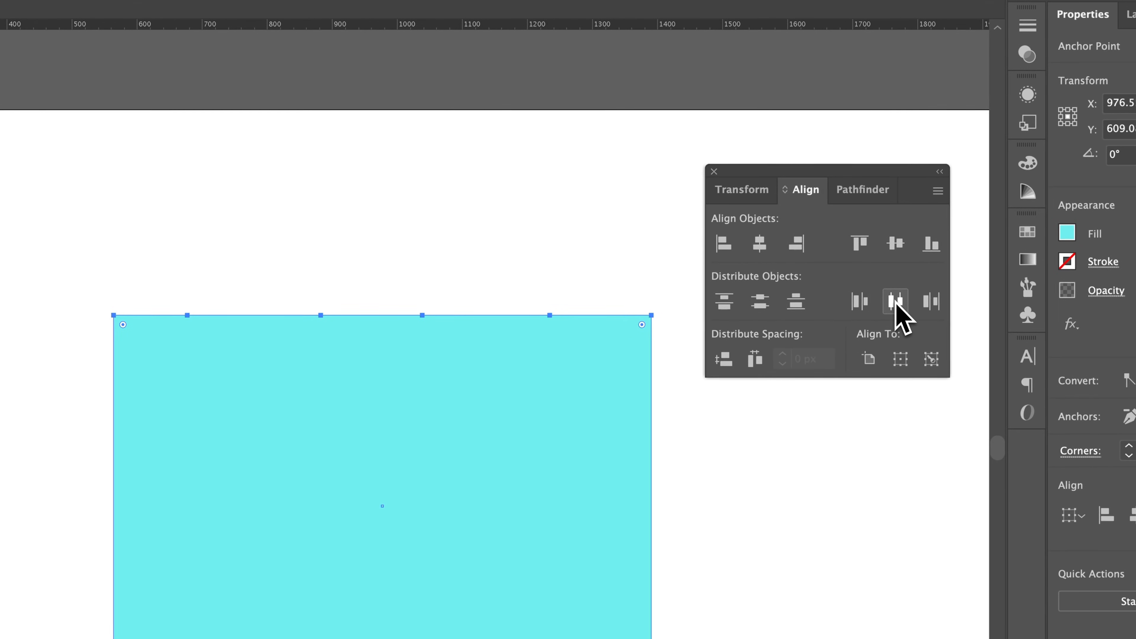
mouse_move(895, 303)
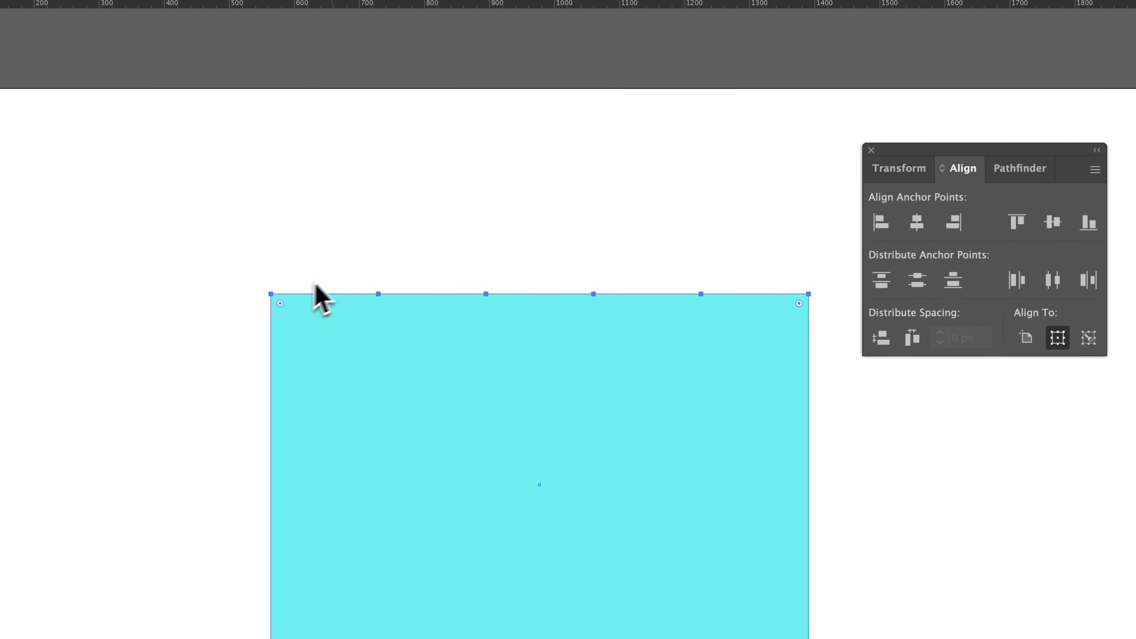
mouse_move(583, 300)
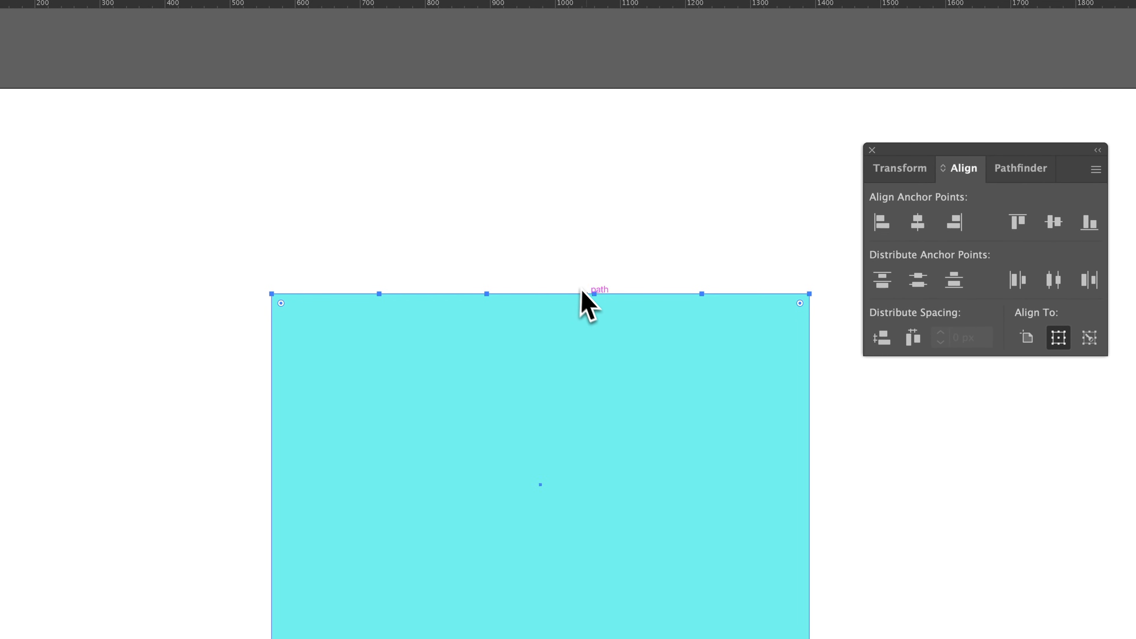
mouse_move(611, 279)
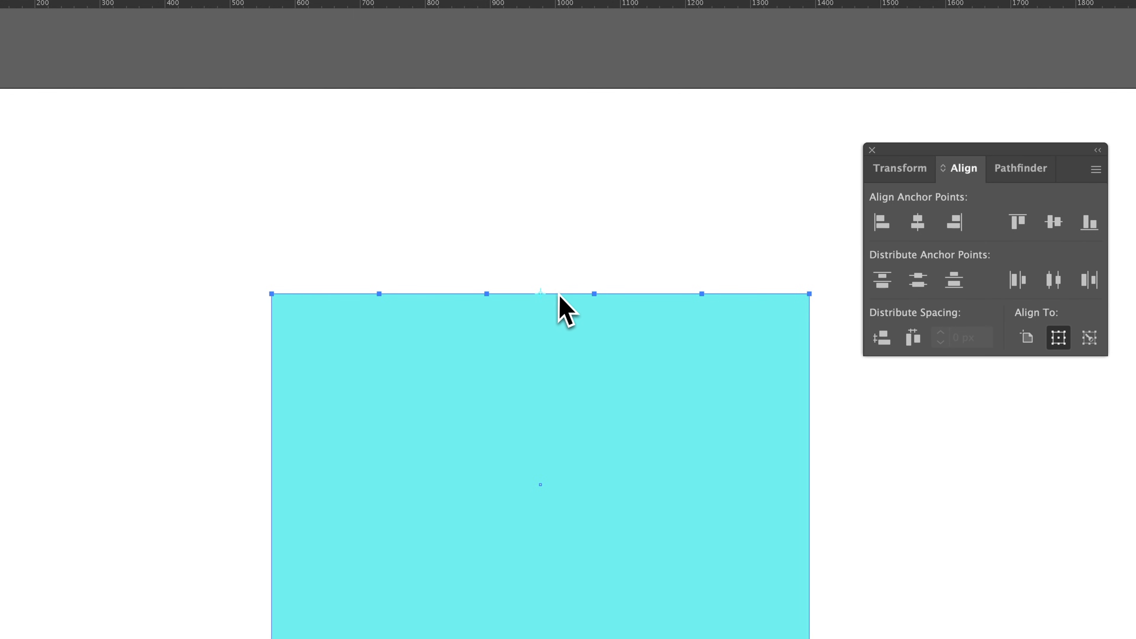
Step: Add a fifth intermediate anchor point on the rectangle's top edge
left_click(1028, 338)
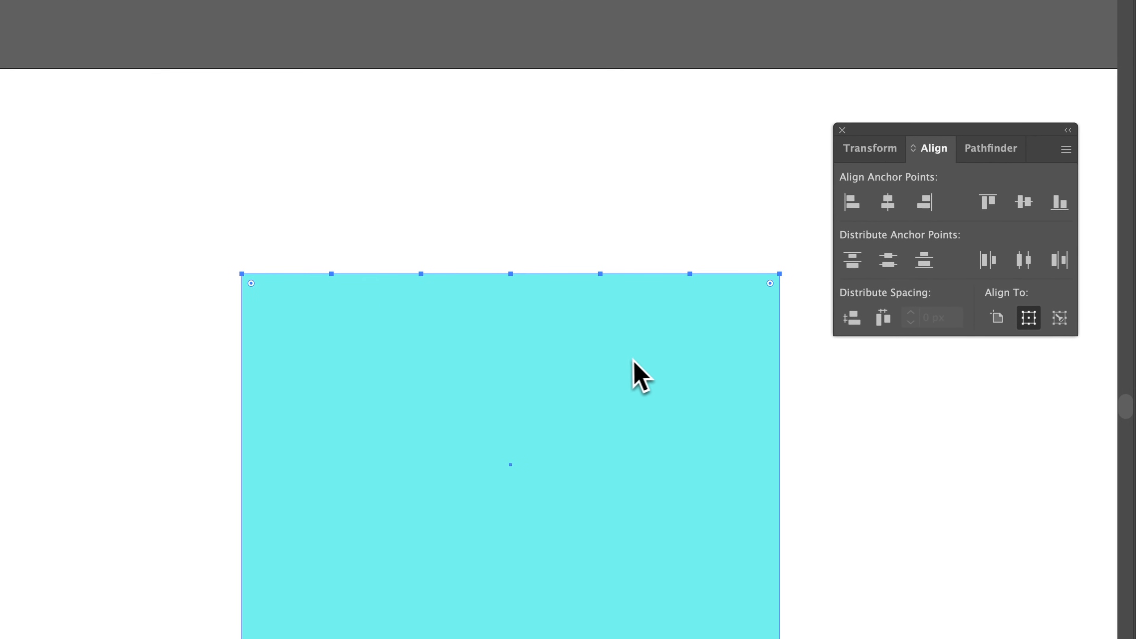
mouse_move(370, 369)
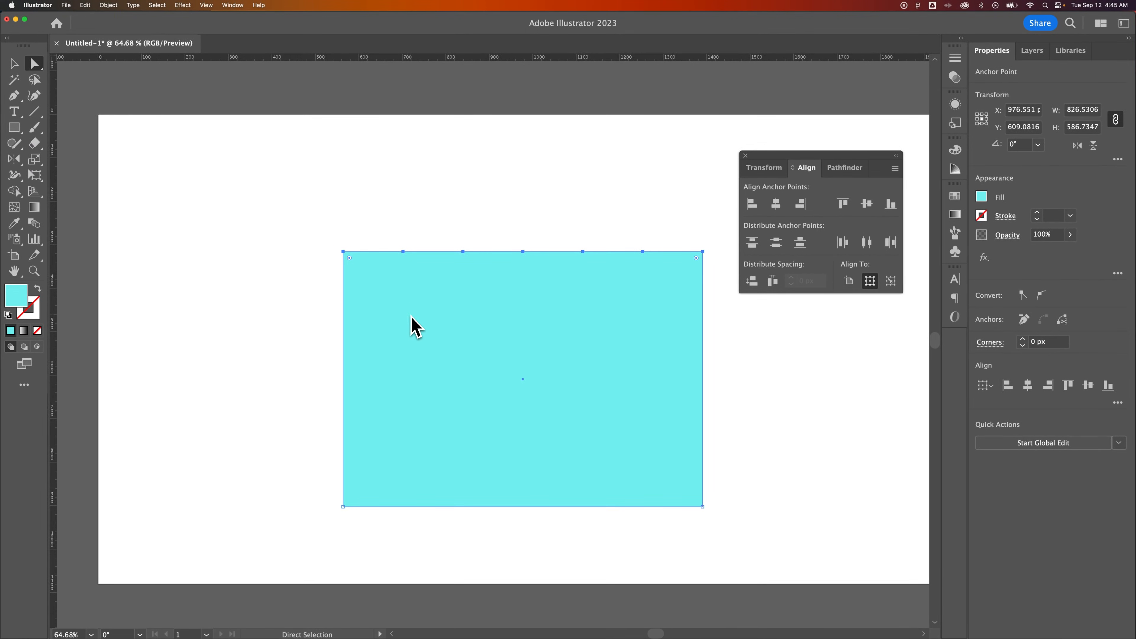
mouse_move(313, 300)
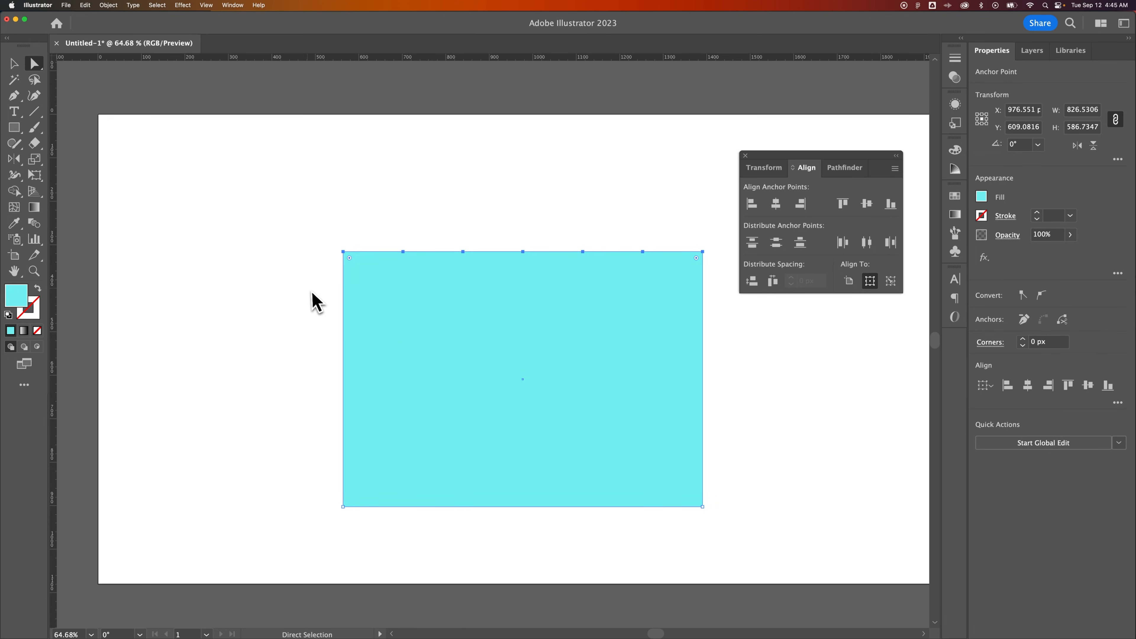
Step: Add an anchor point on the left edge and return to Direct Selection for anchor editing
left_click(13, 62)
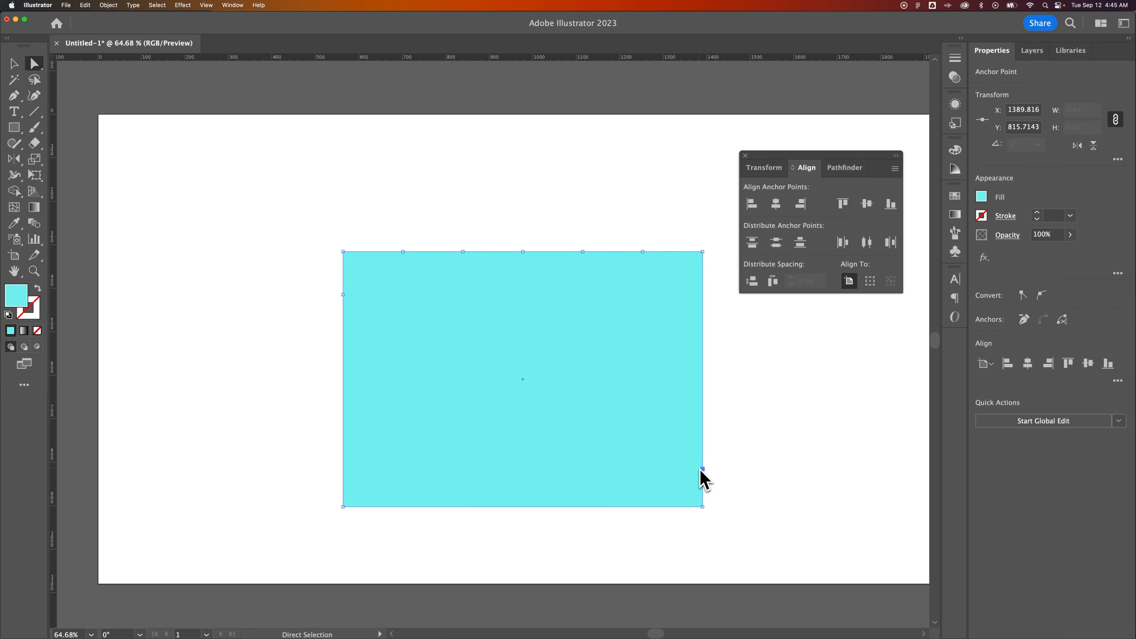
mouse_move(702, 469)
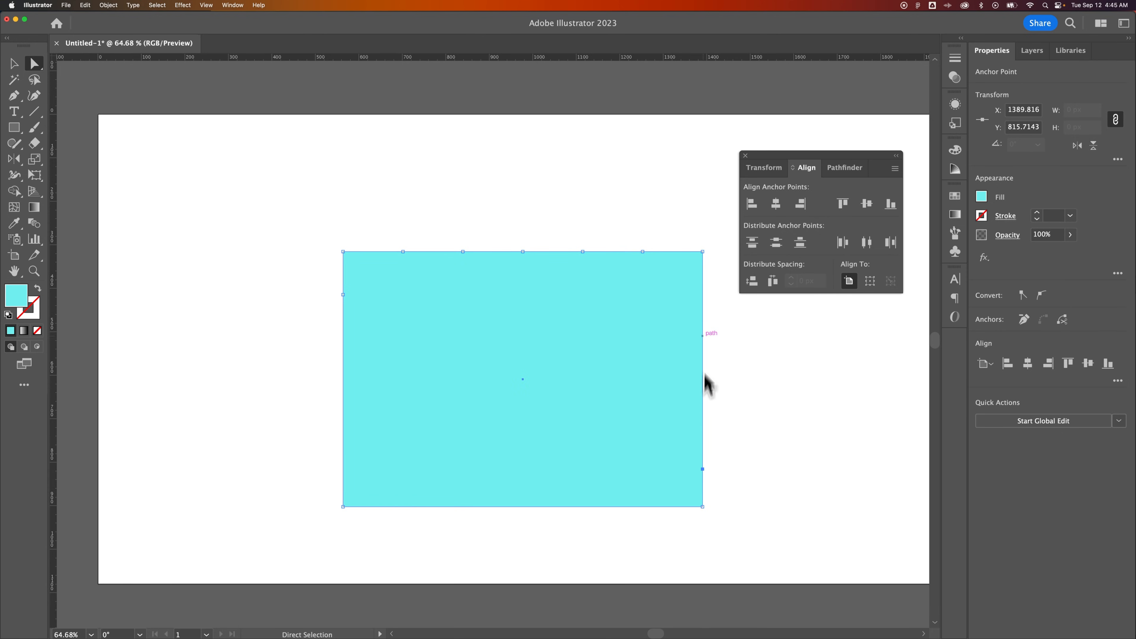
mouse_move(344, 295)
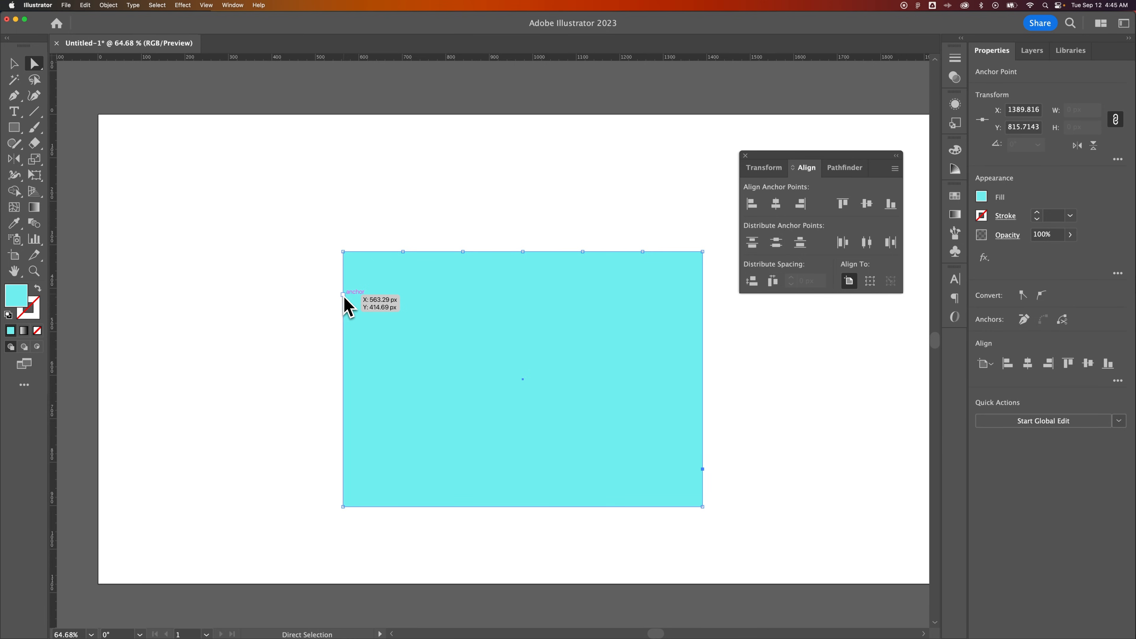
mouse_move(700, 488)
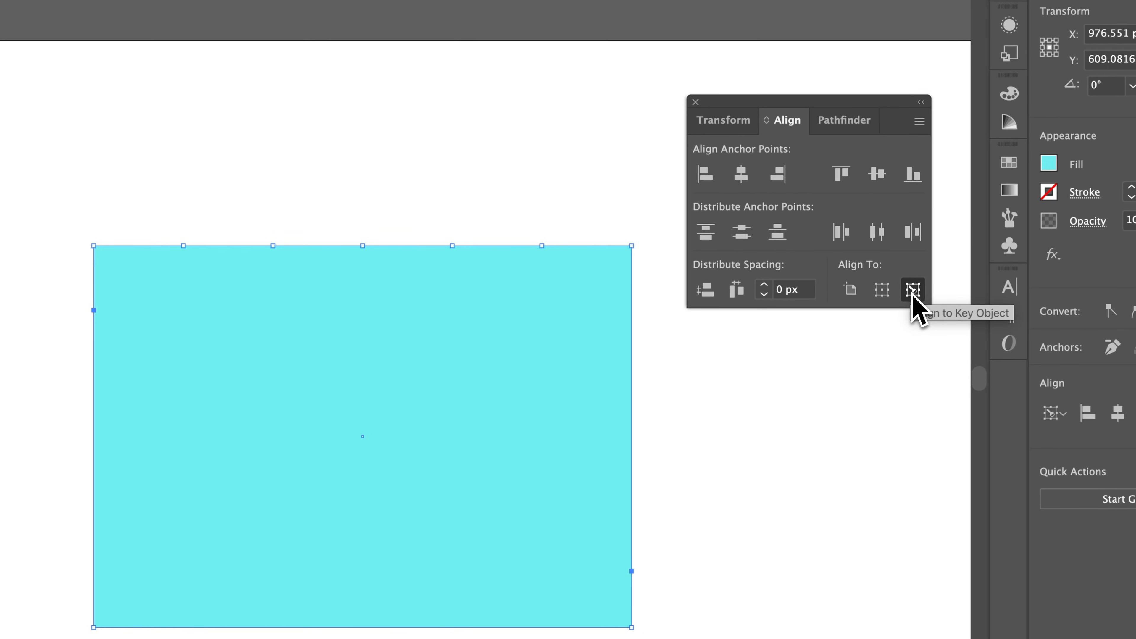
mouse_move(923, 308)
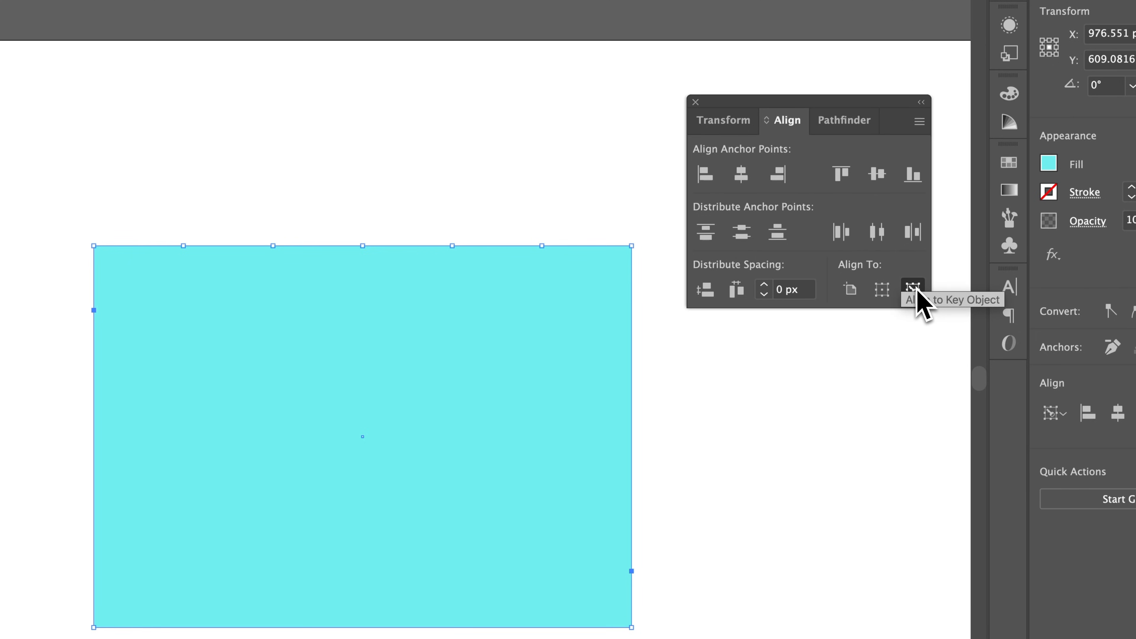
mouse_move(877, 175)
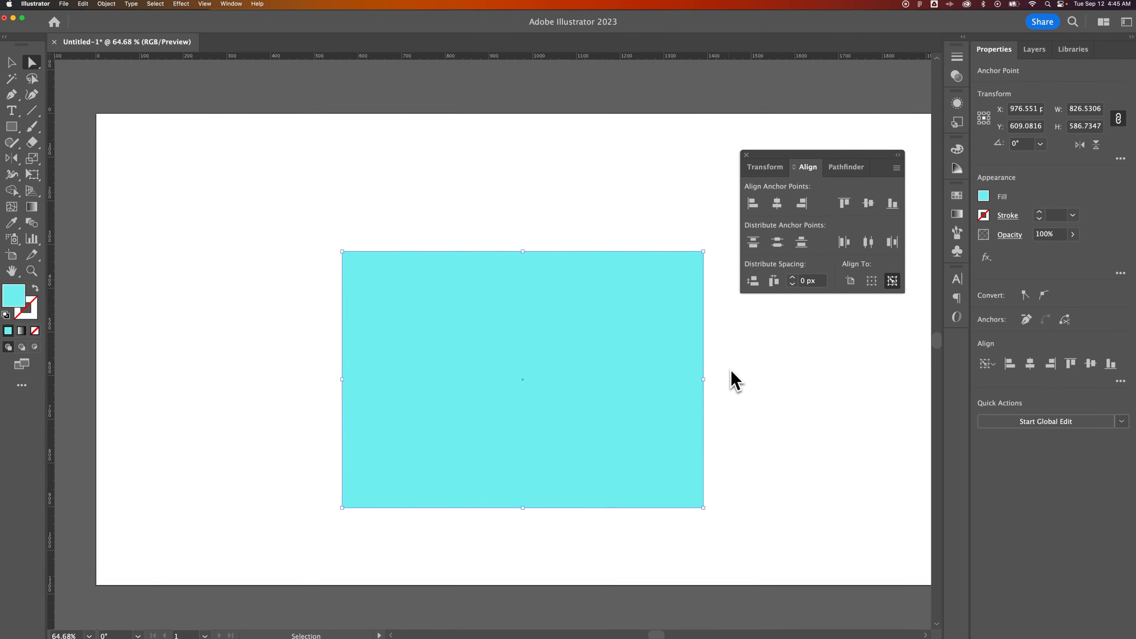
left_click(11, 63)
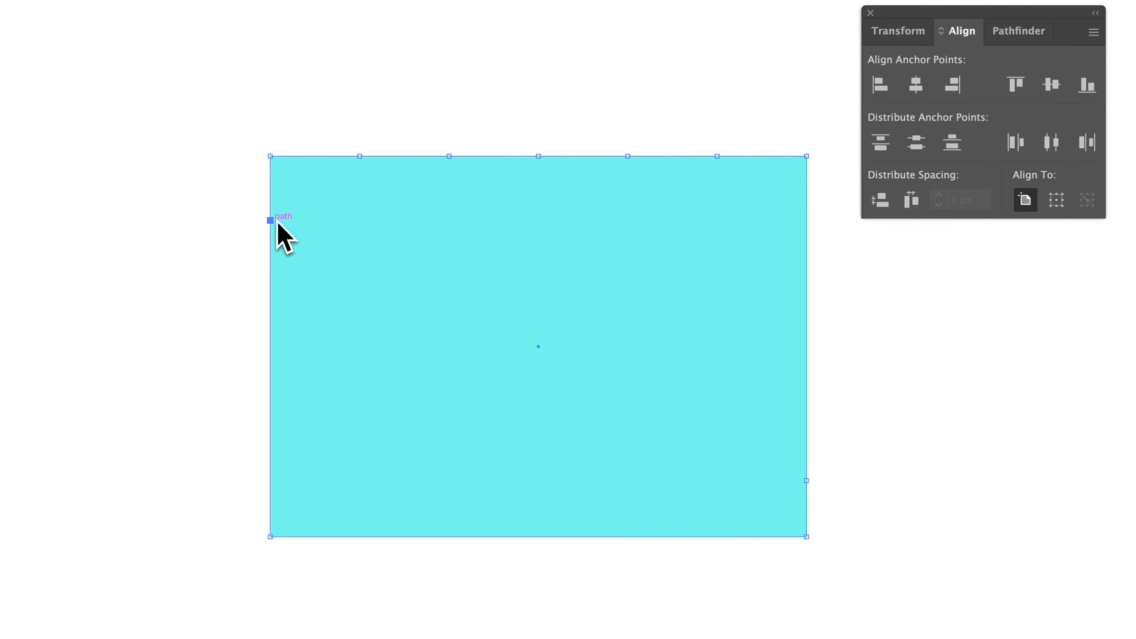
mouse_move(807, 482)
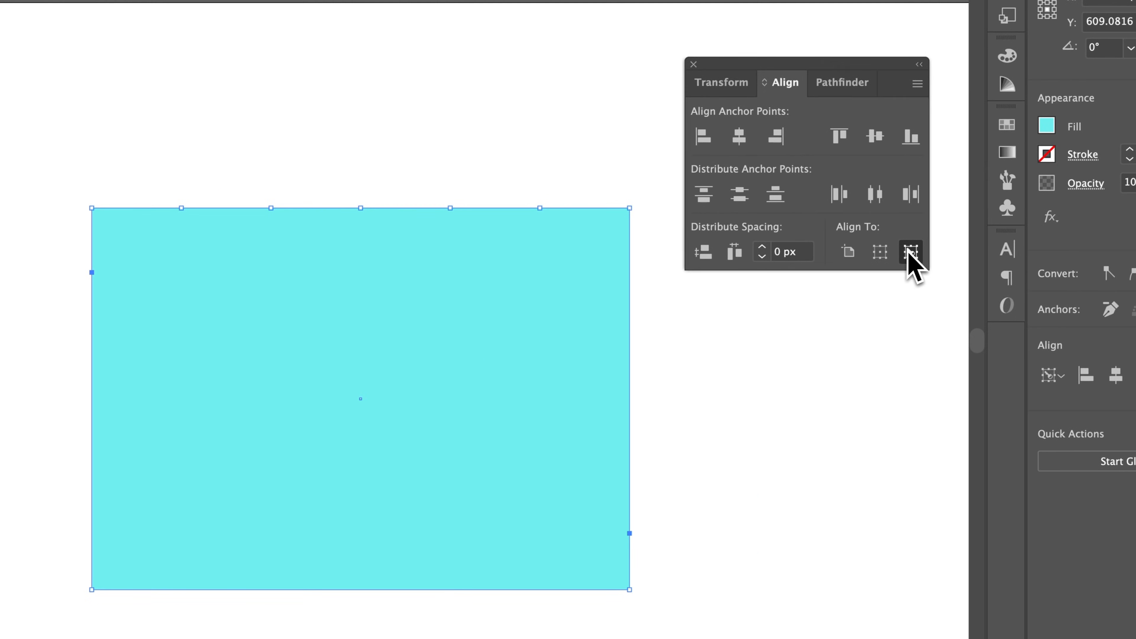
mouse_move(910, 252)
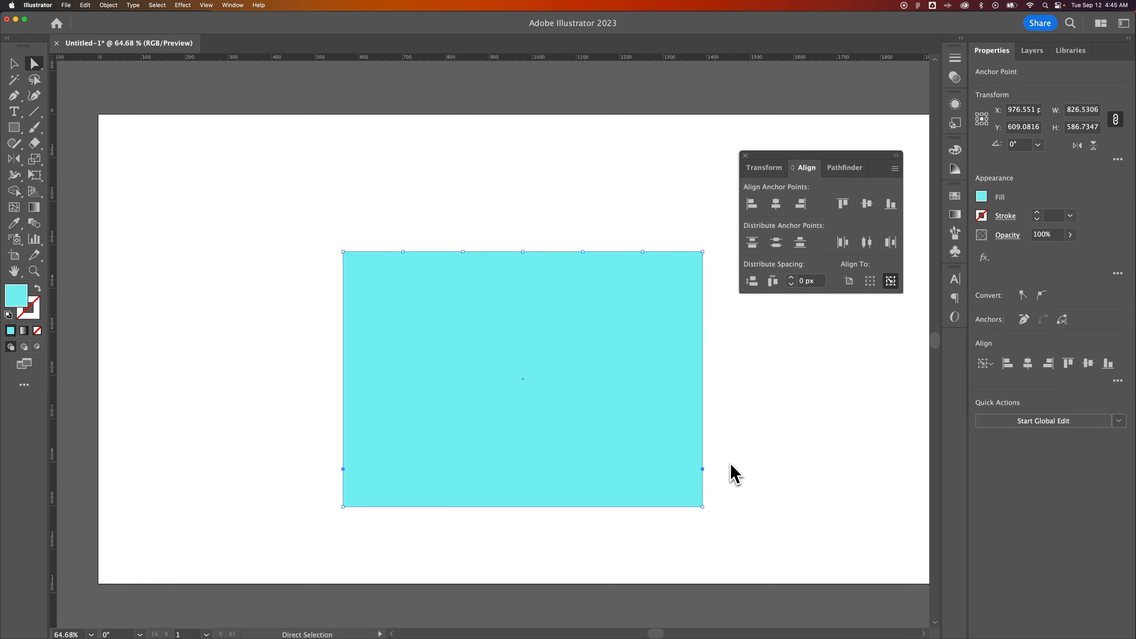
mouse_move(802, 493)
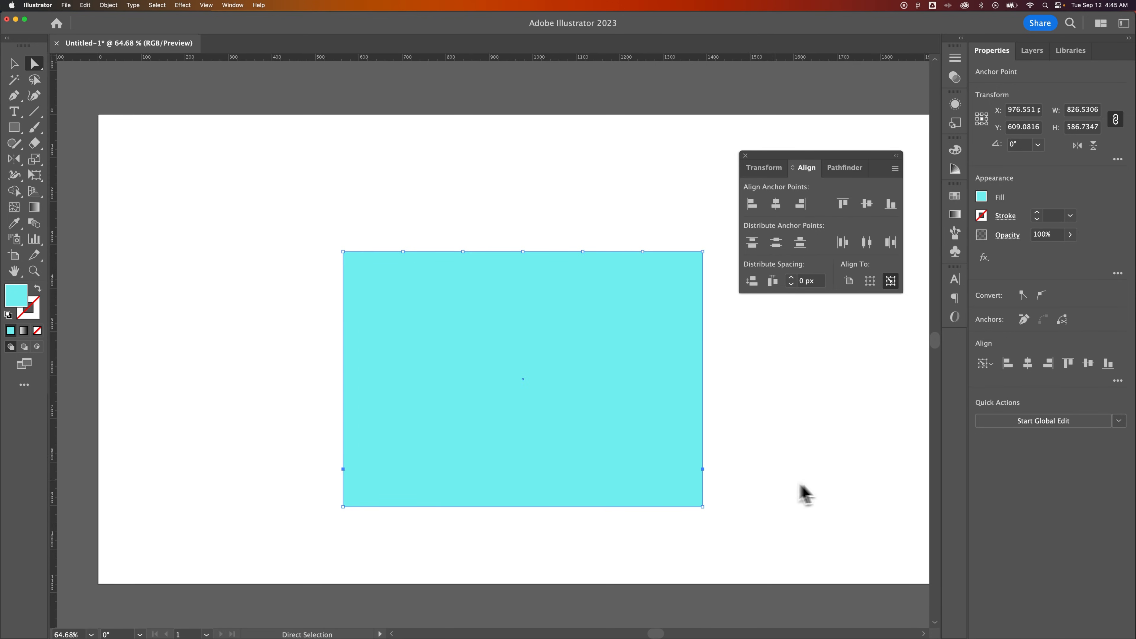
mouse_move(413, 460)
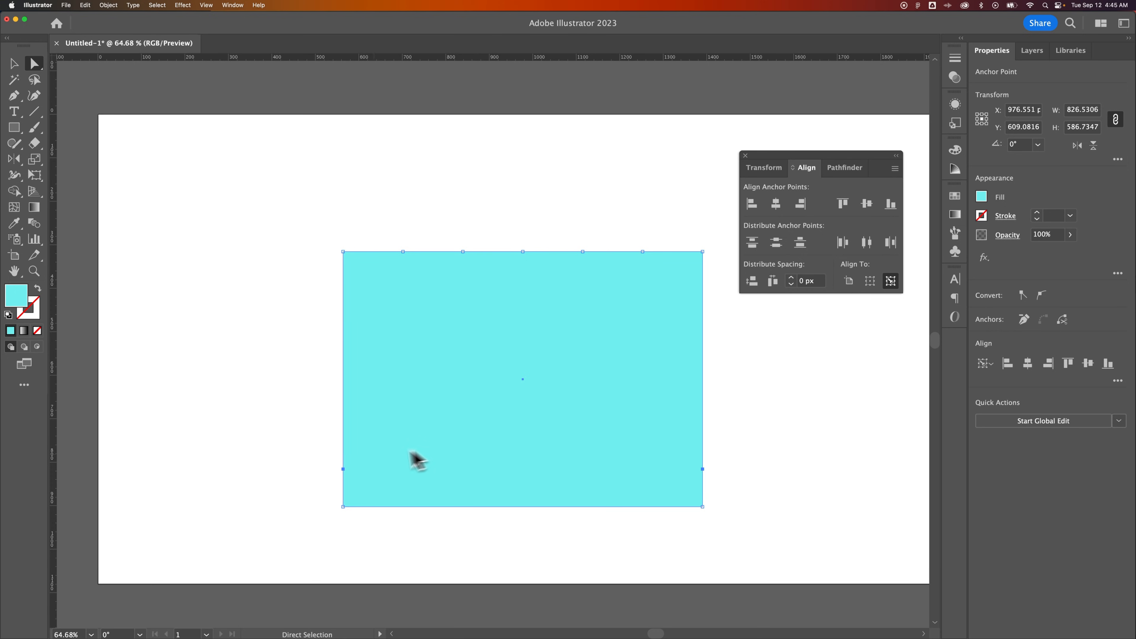
mouse_move(523, 252)
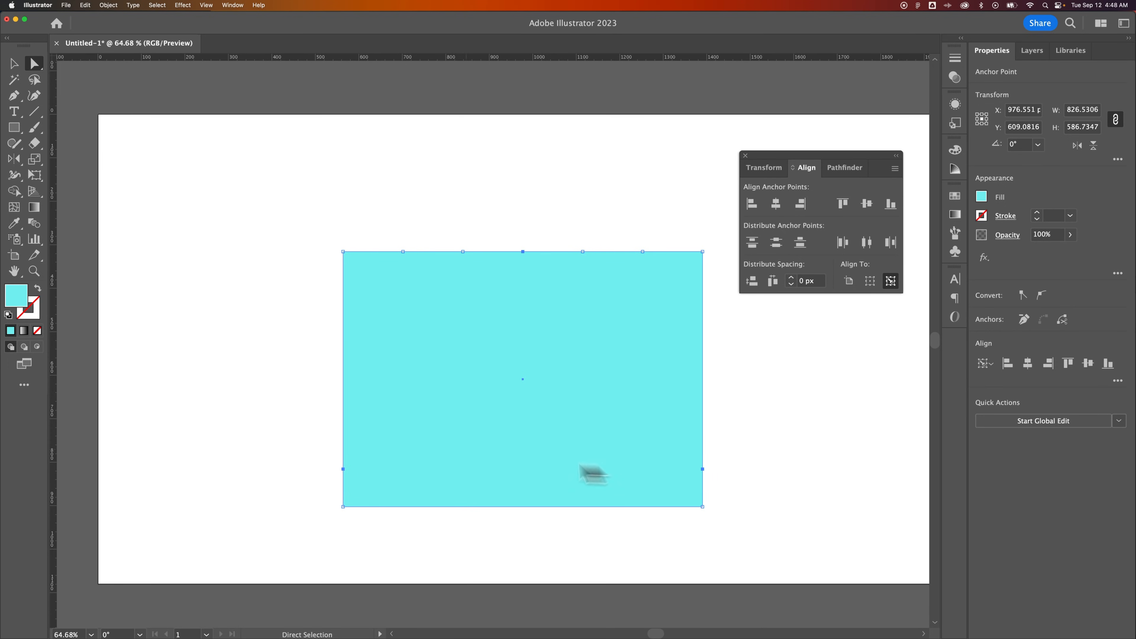
mouse_move(524, 478)
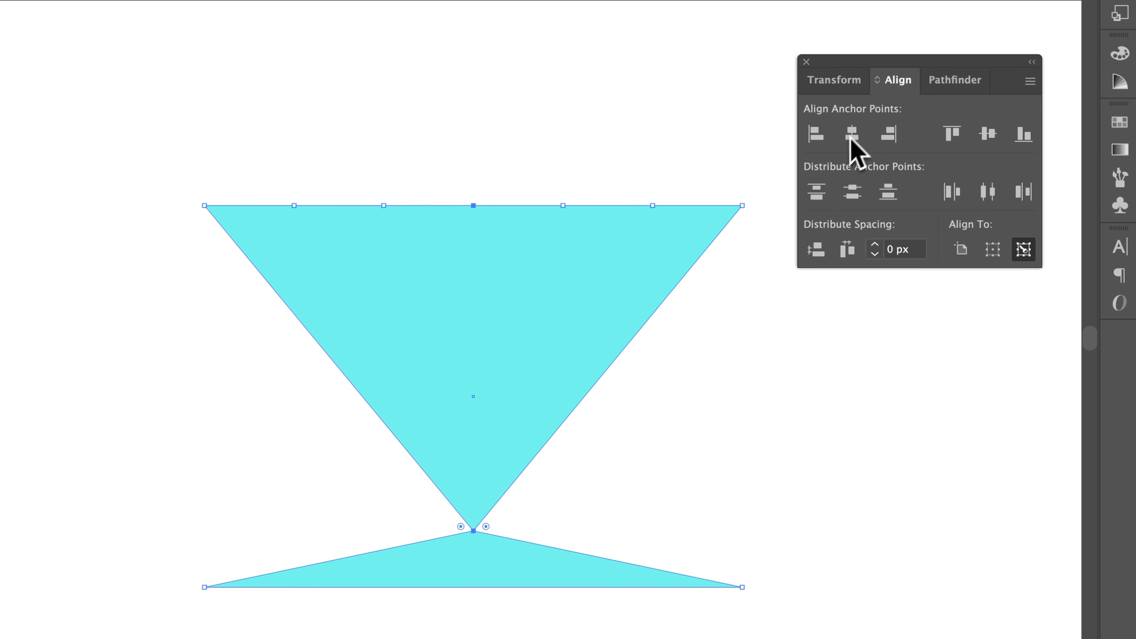
mouse_move(499, 493)
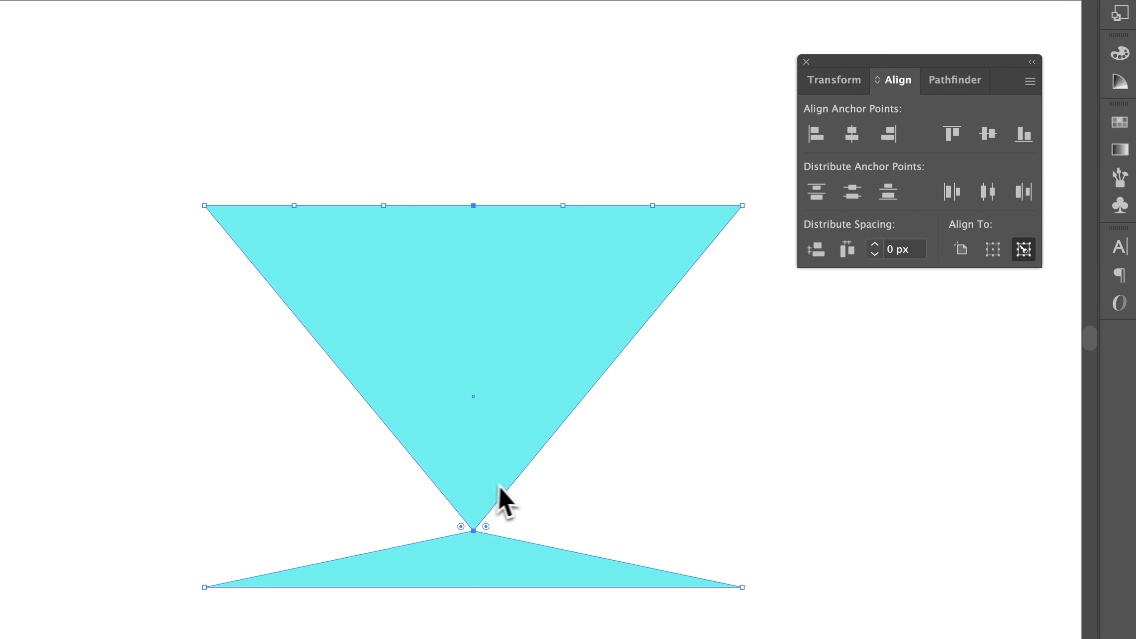
mouse_move(470, 230)
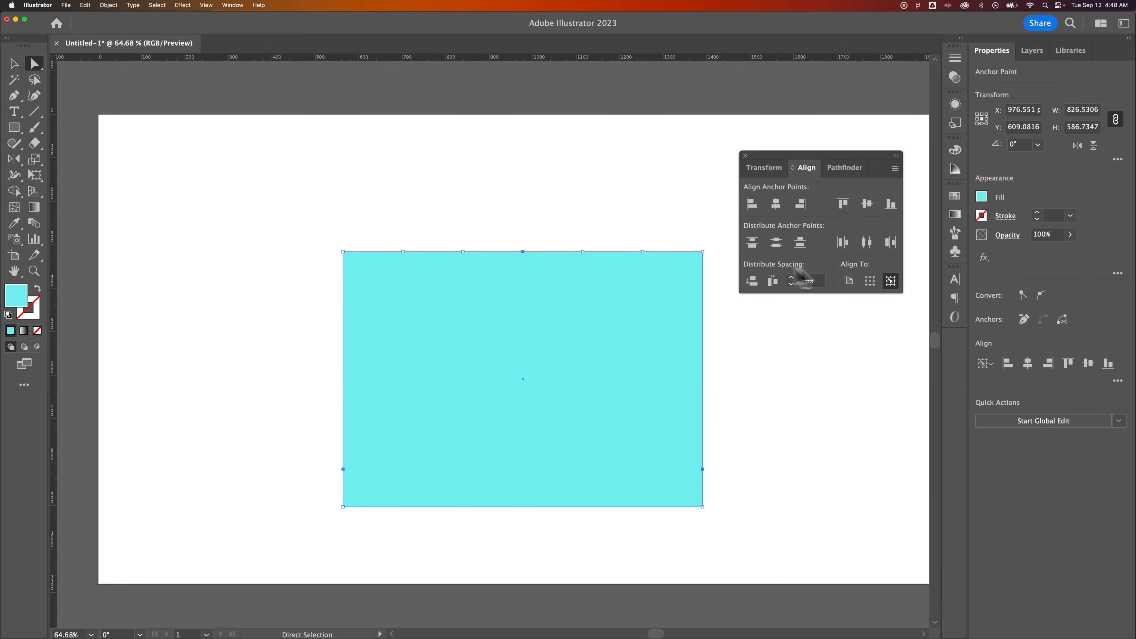
left_click(684, 221)
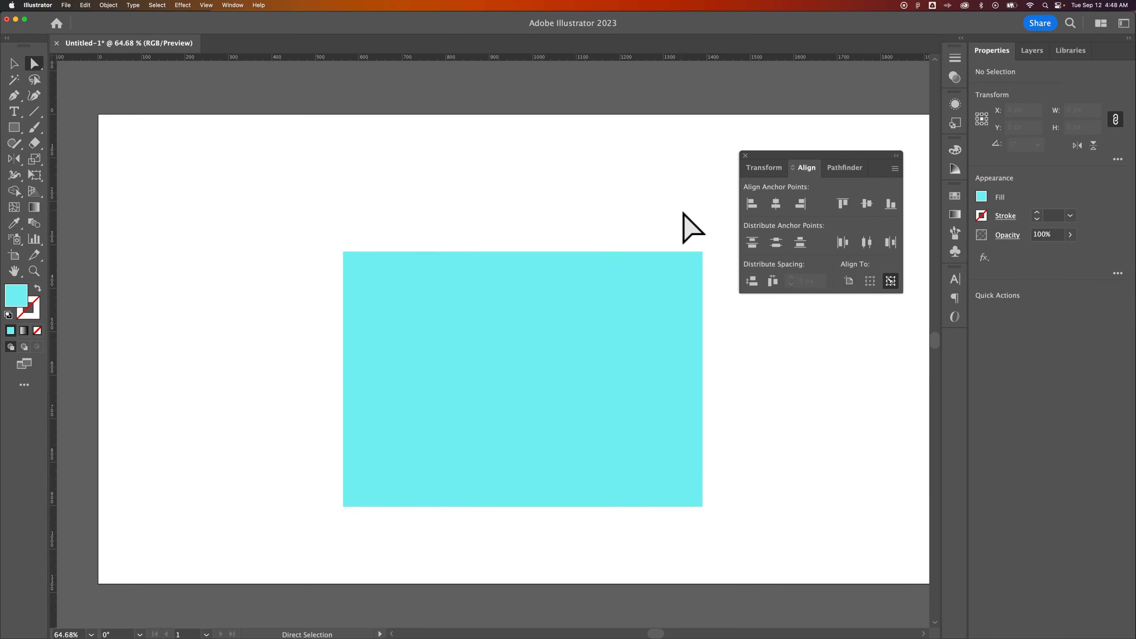